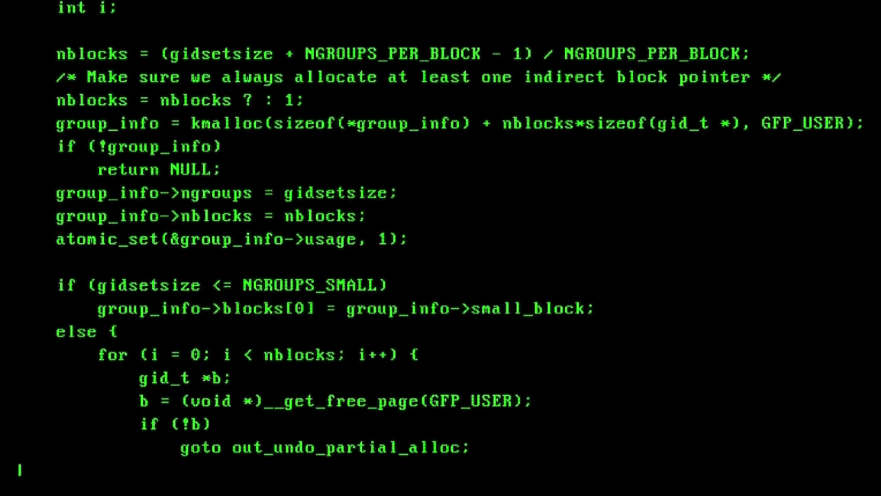
scroll("down", 3)
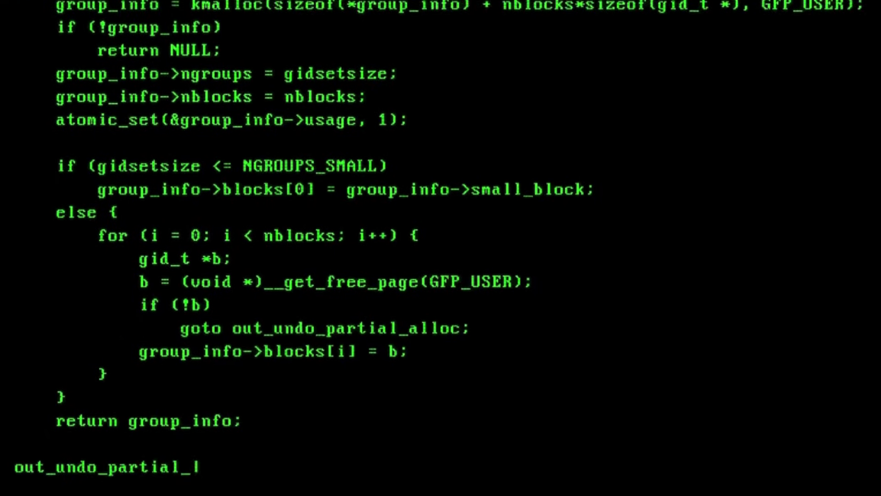